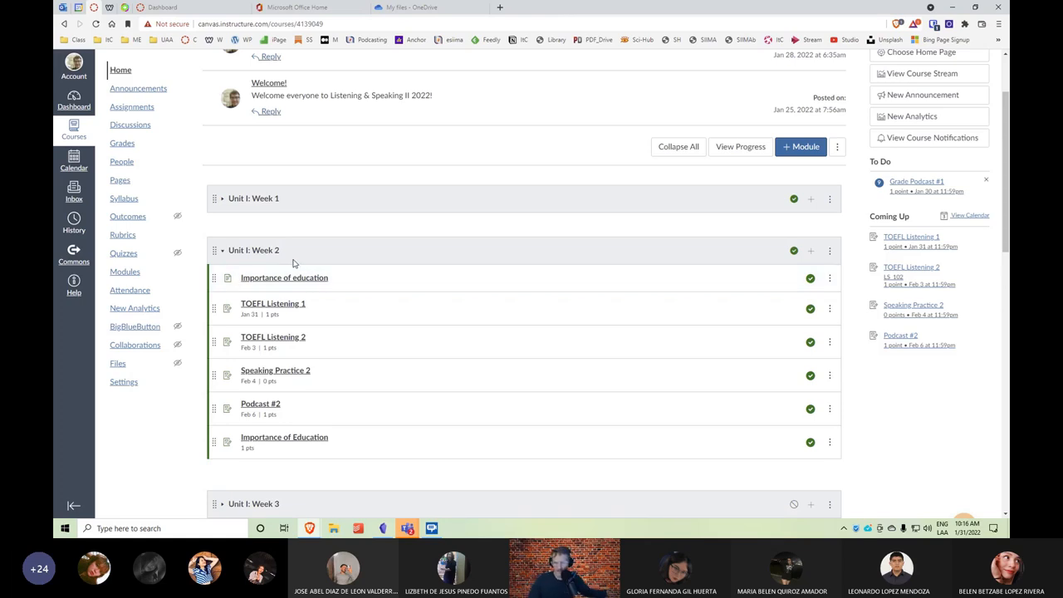
mouse_move(243, 259)
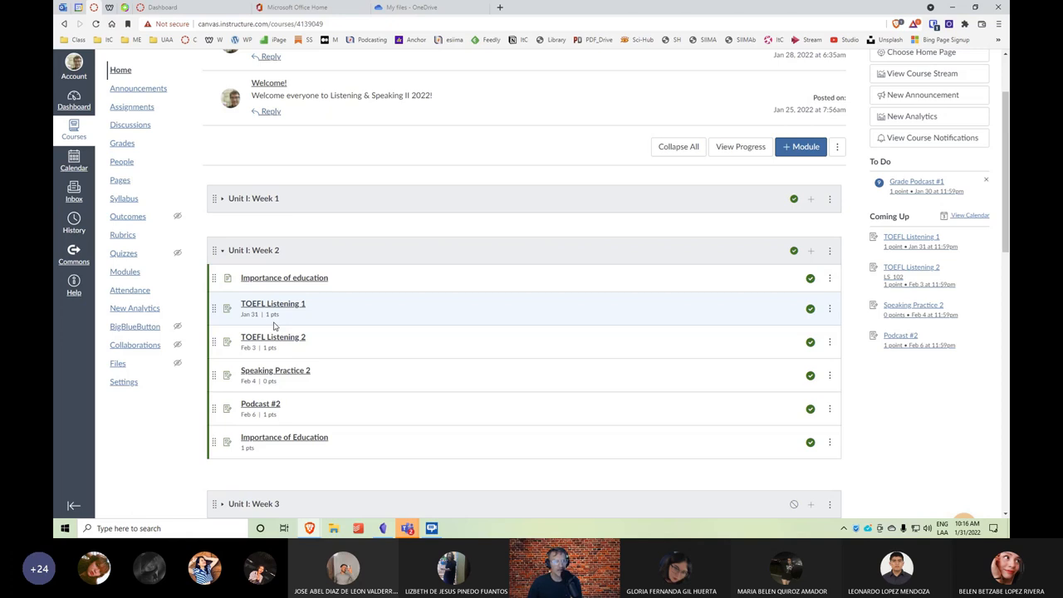
mouse_move(286, 335)
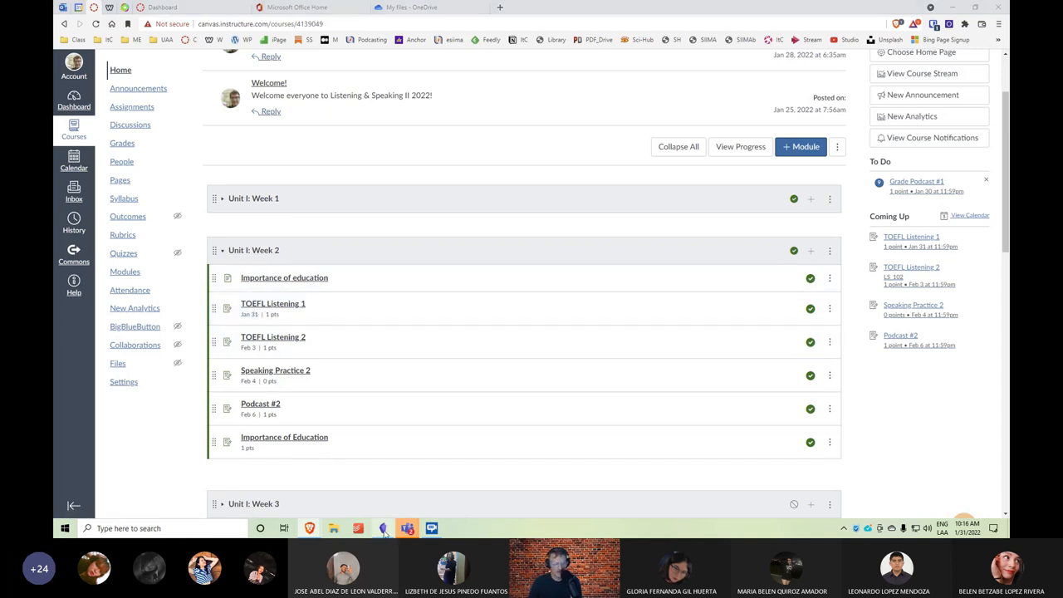
Switch to the LS2_Wk2 note and scroll through its Monday video and Problem/Solution notes
left_click(359, 528)
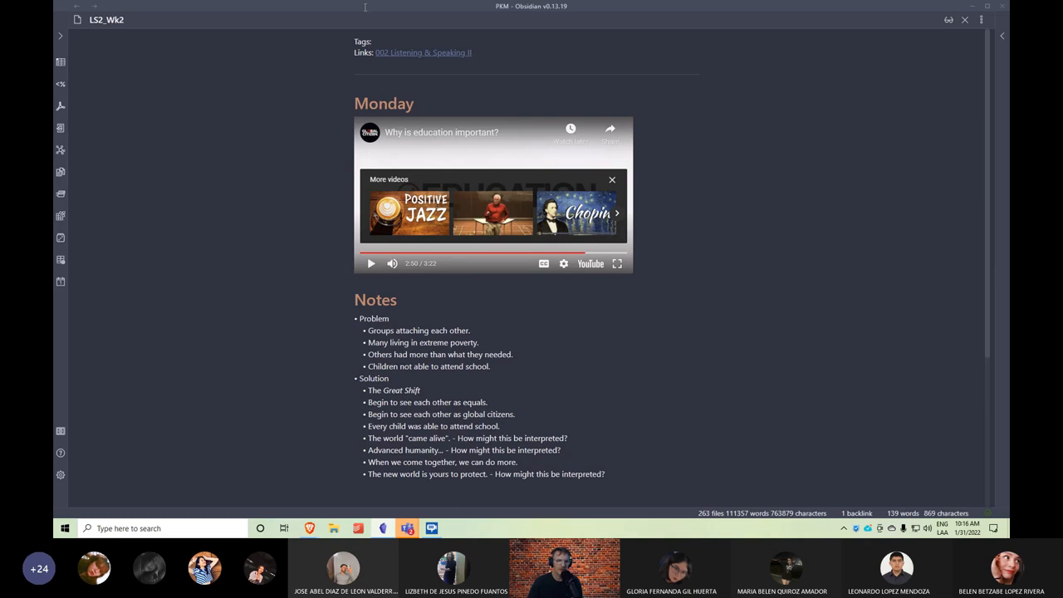
scroll("down", 3)
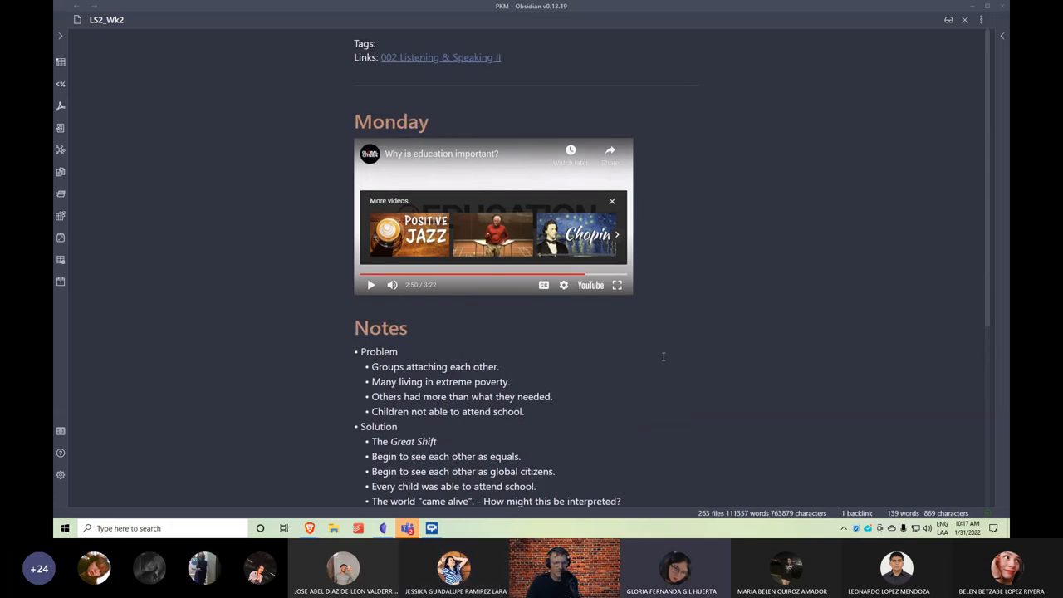
scroll("down", 3)
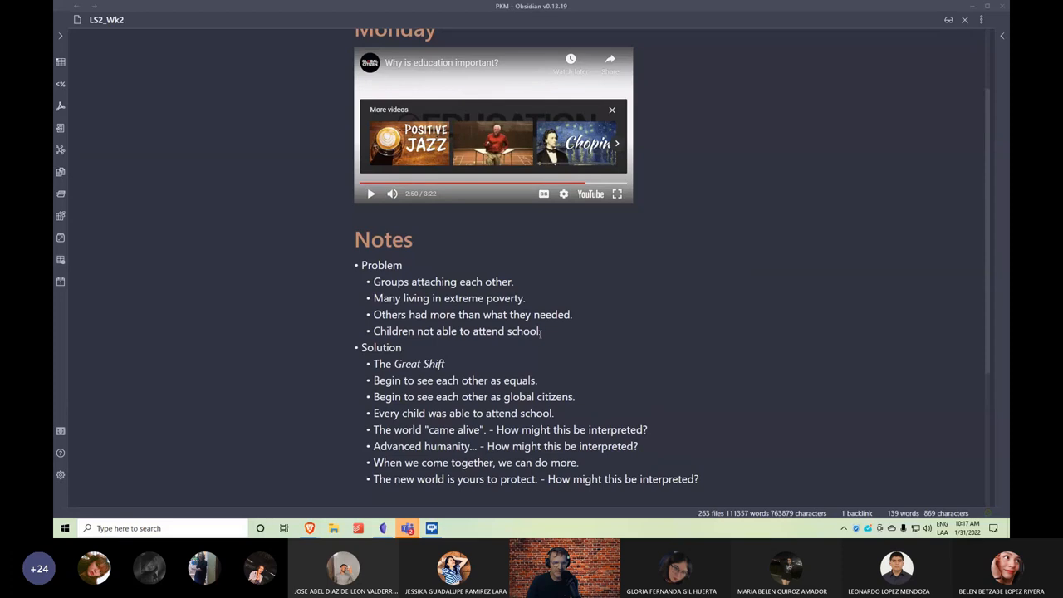
scroll("down", 3)
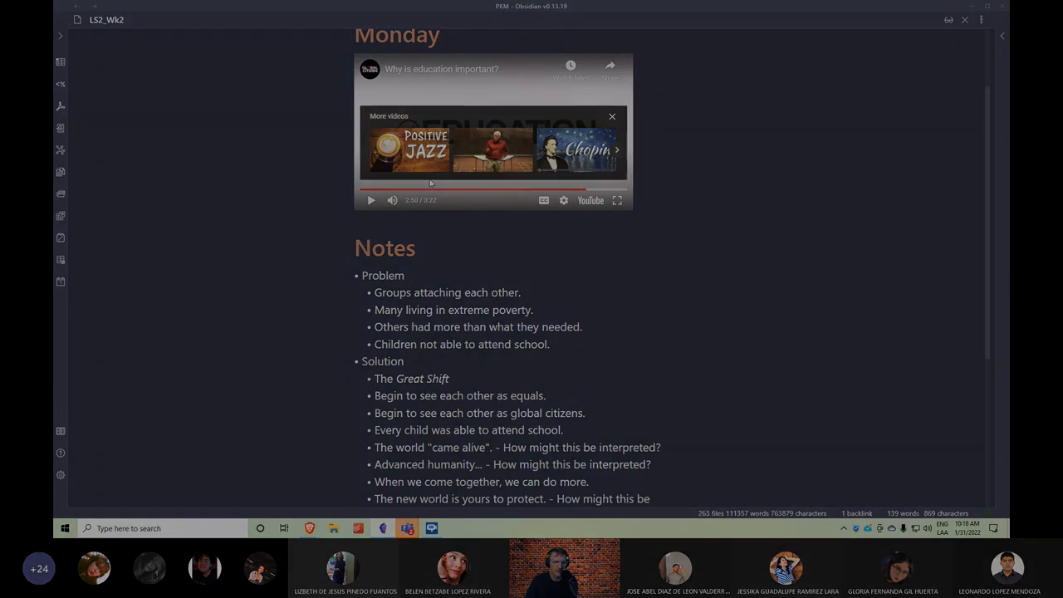
scroll("down", 3)
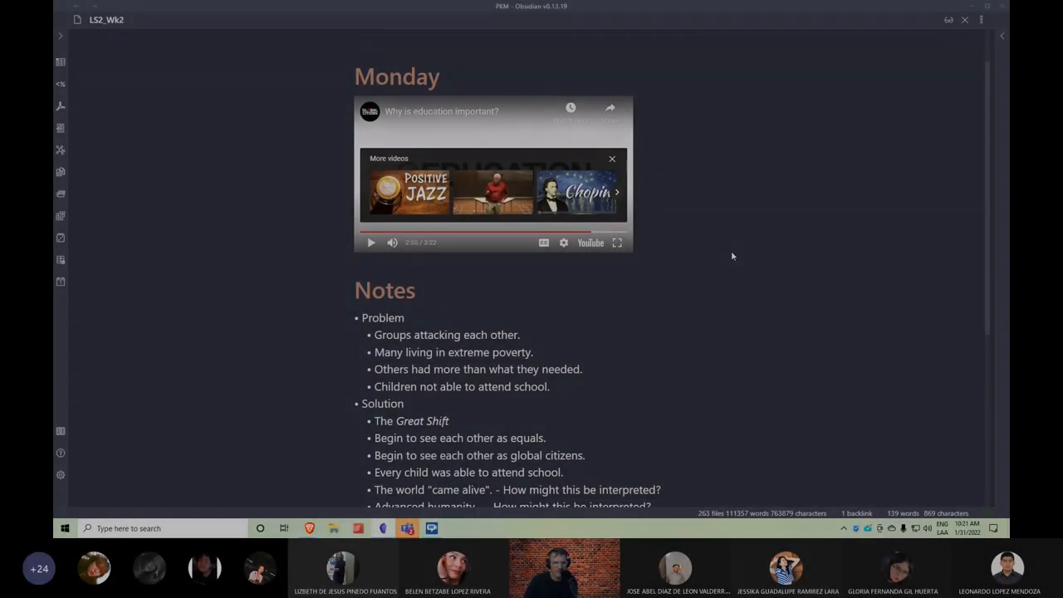
scroll("down", 3)
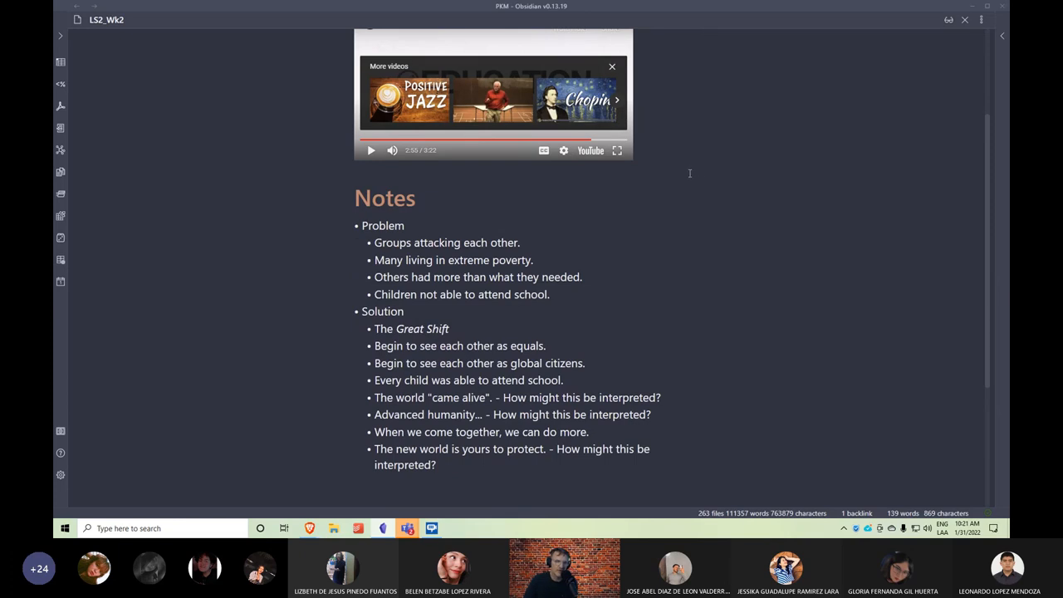
scroll("down", 3)
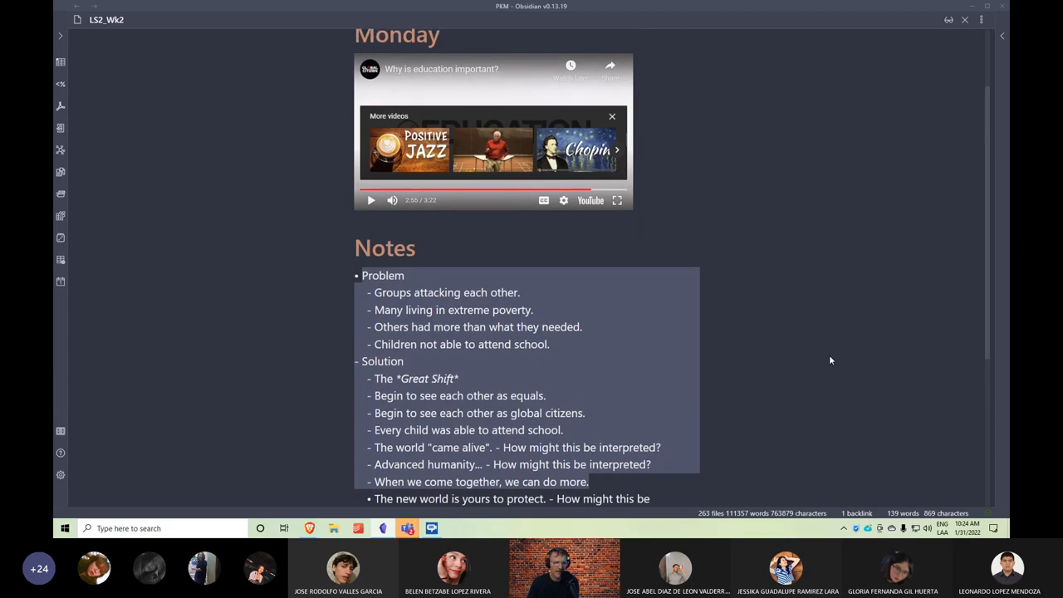
left_click(346, 275)
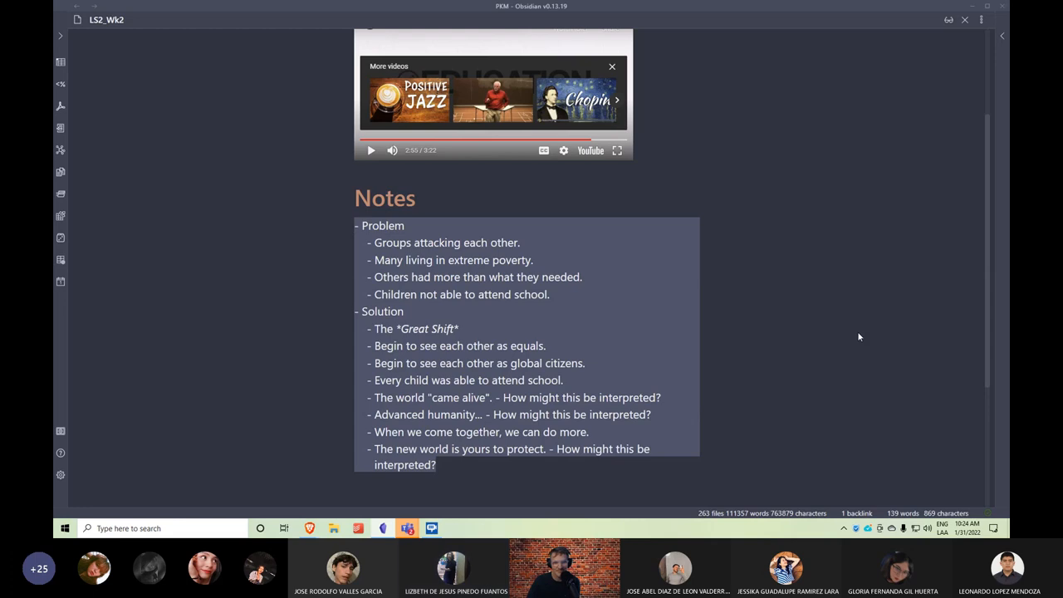
mouse_move(817, 328)
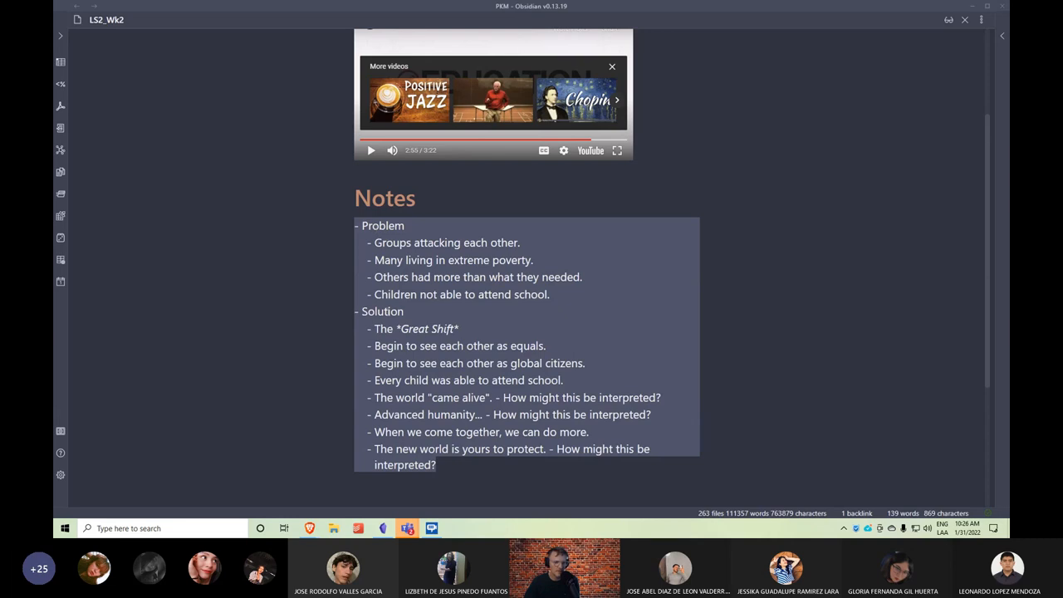
mouse_move(843, 239)
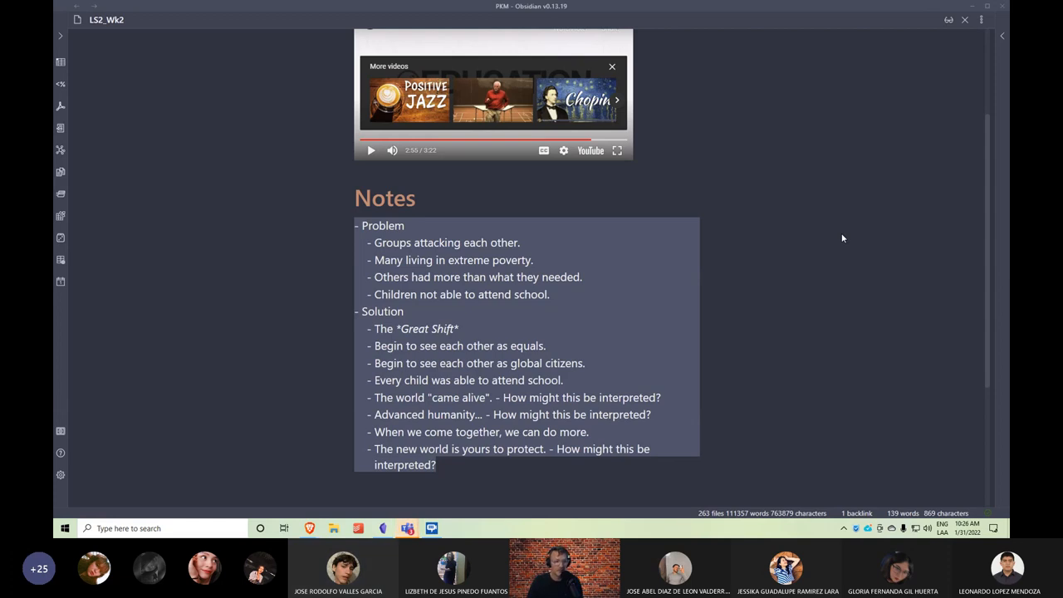
mouse_move(278, 248)
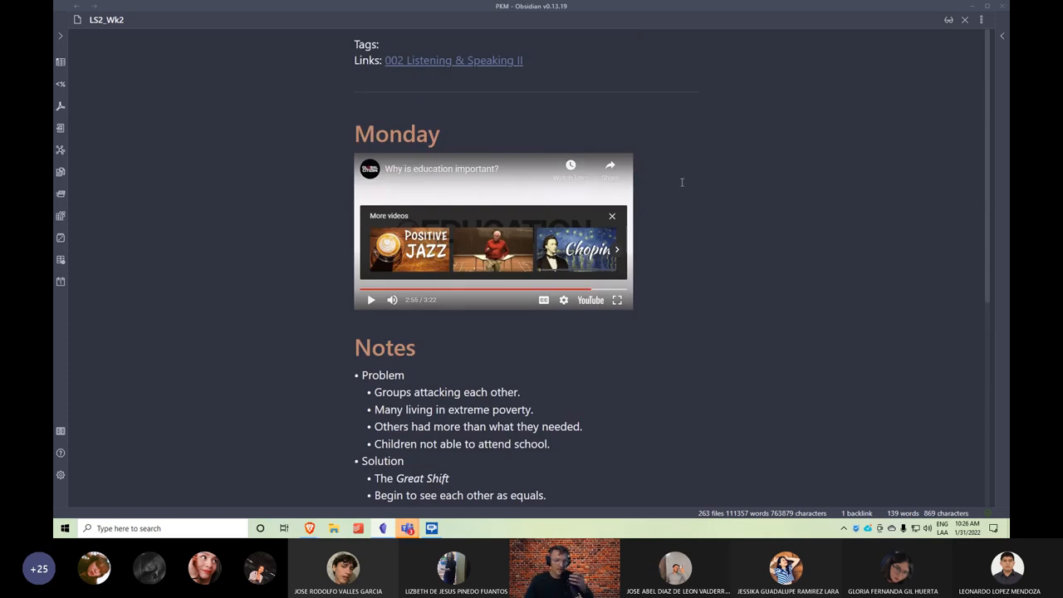
scroll("down", 3)
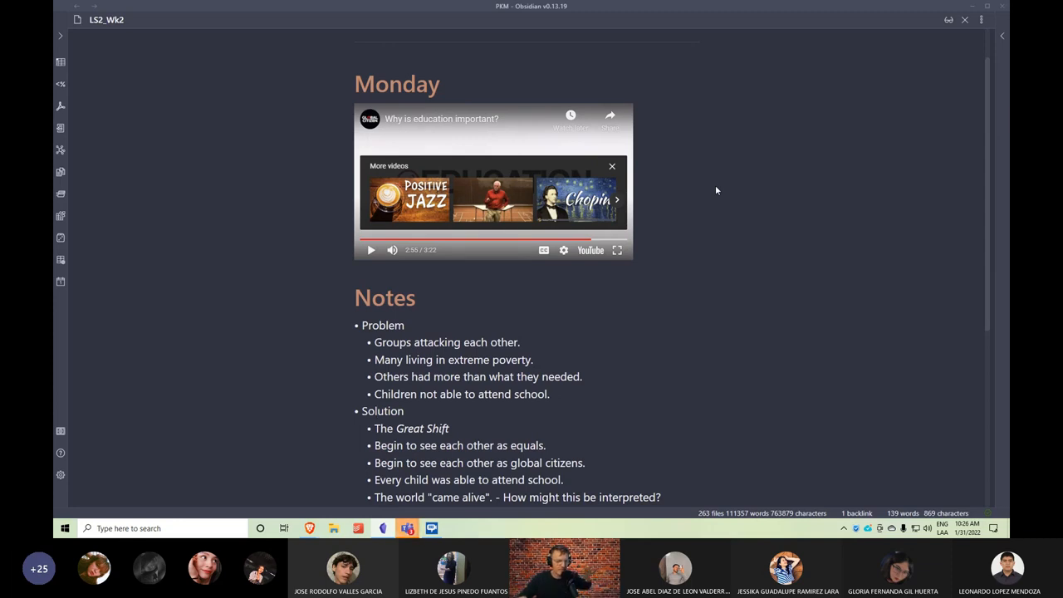
left_click(379, 410)
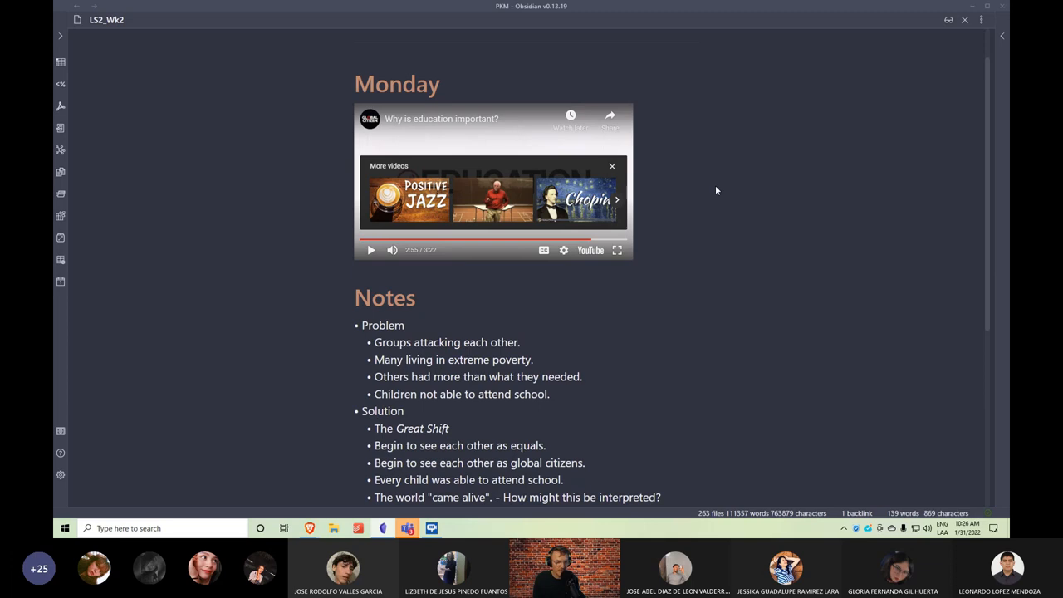
left_click(375, 410)
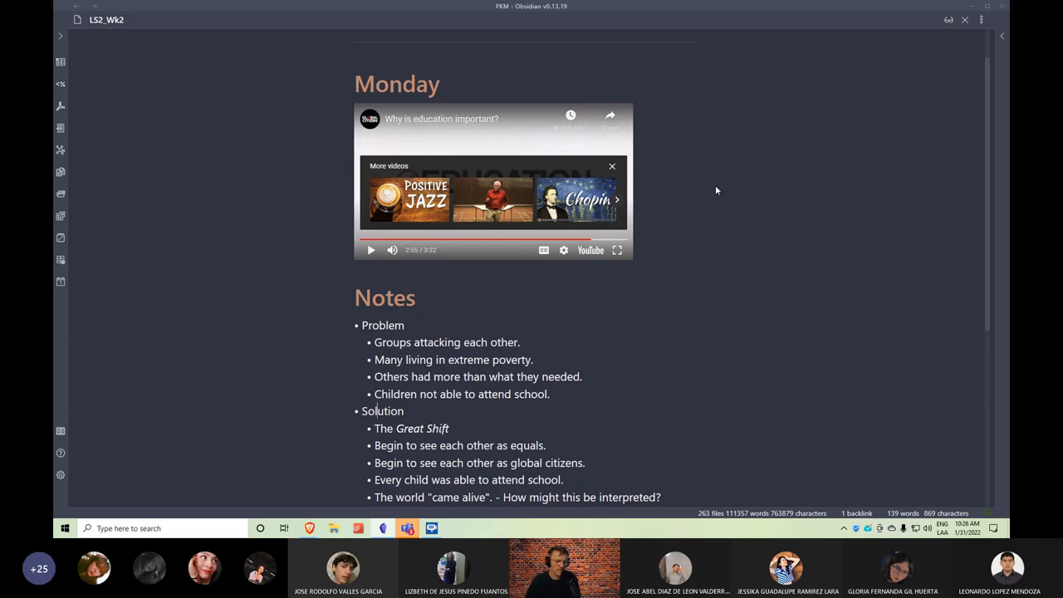
scroll("down", 3)
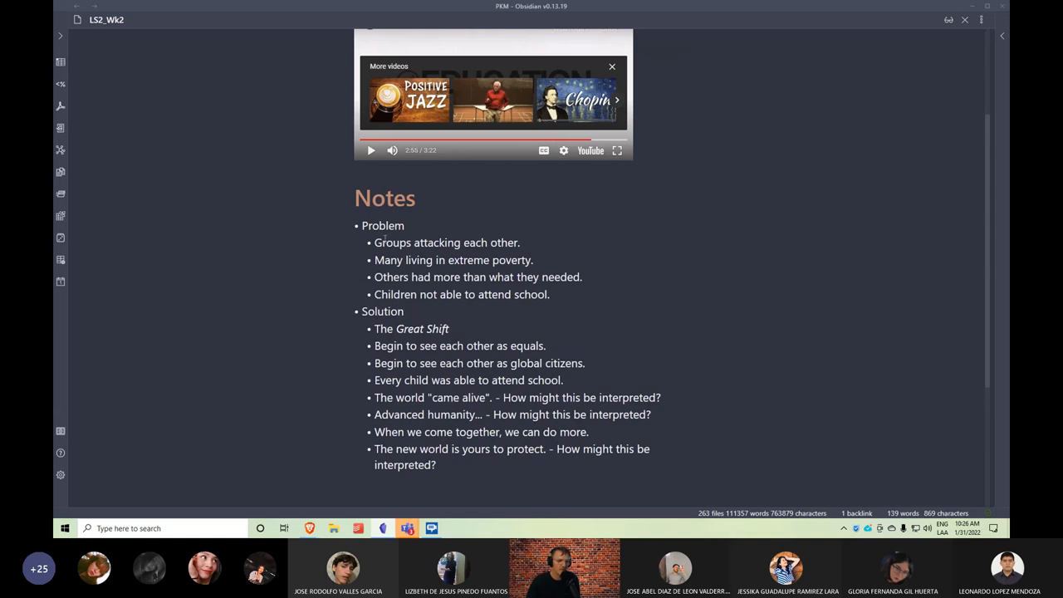
left_click(399, 311)
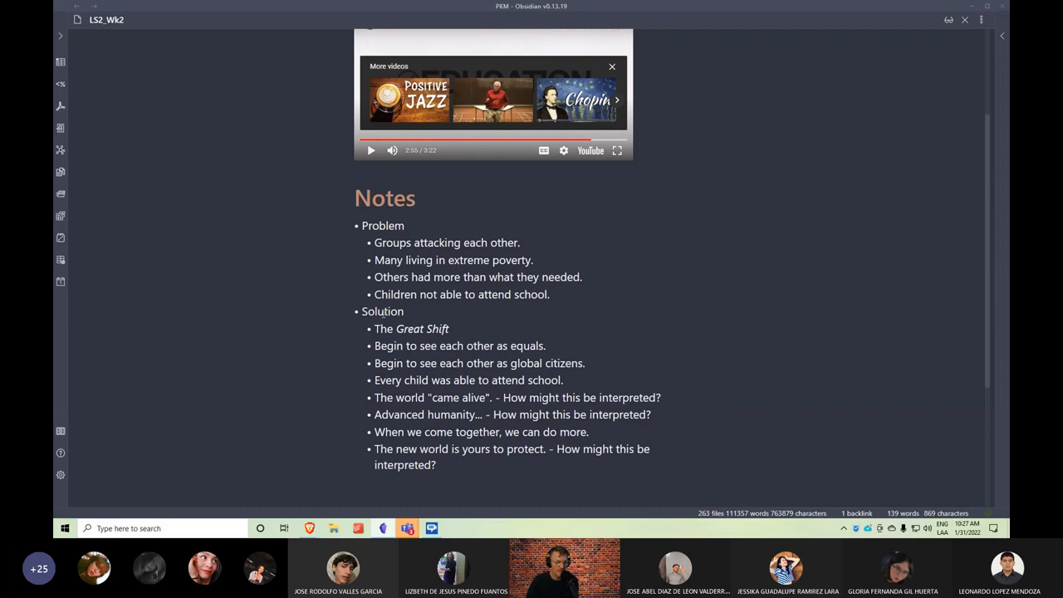
left_click_drag(372, 243, 548, 294)
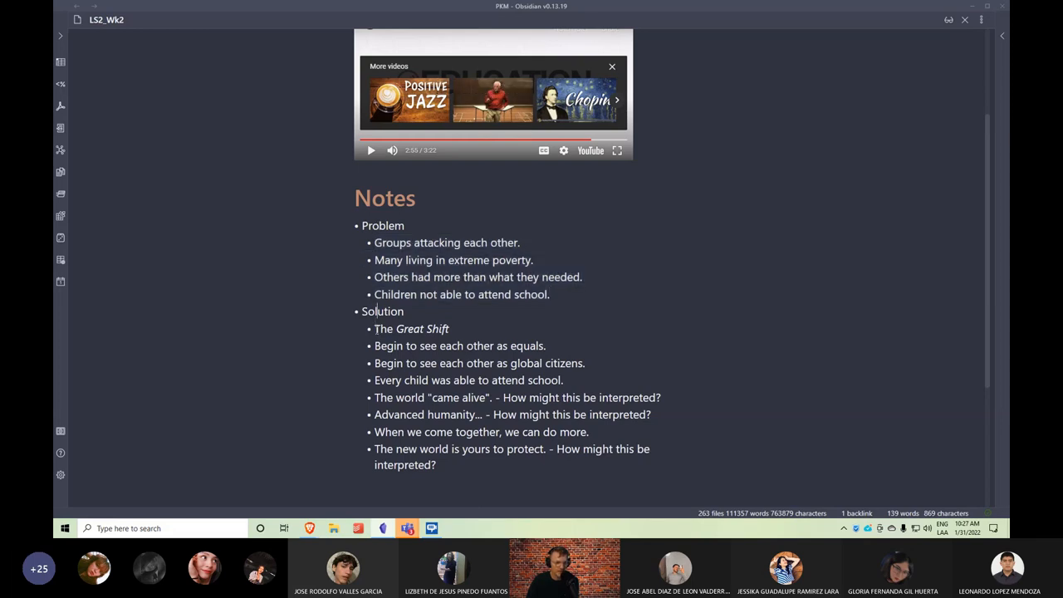
left_click_drag(374, 329, 435, 465)
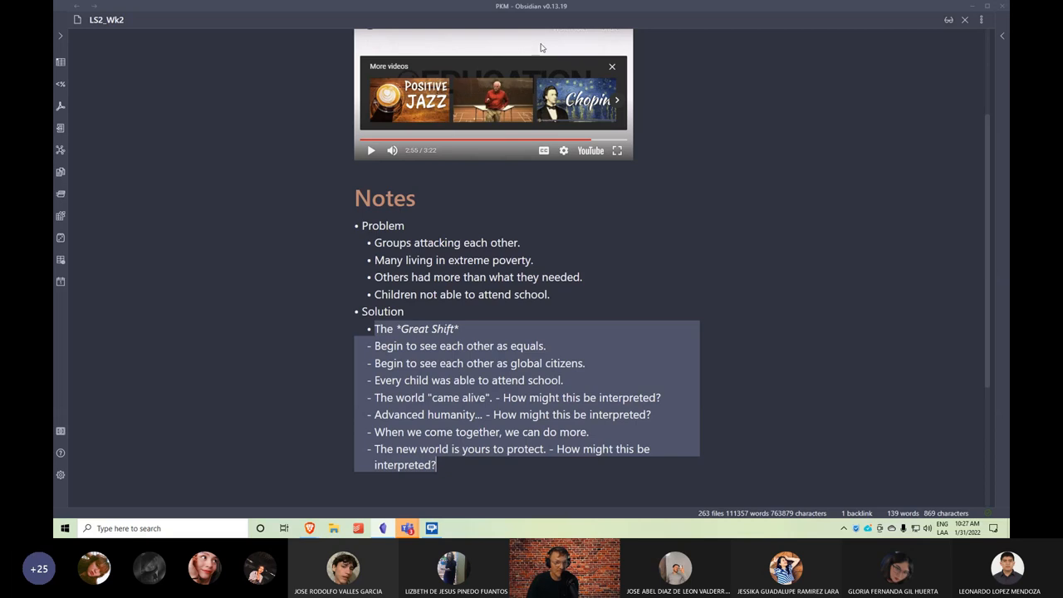
mouse_move(688, 177)
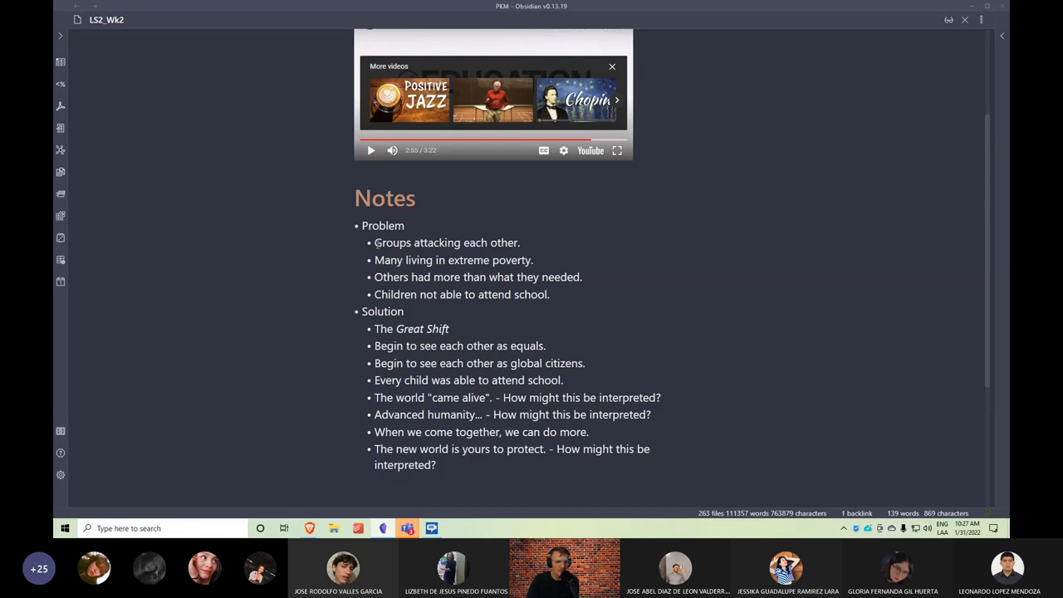
left_click_drag(373, 242, 550, 296)
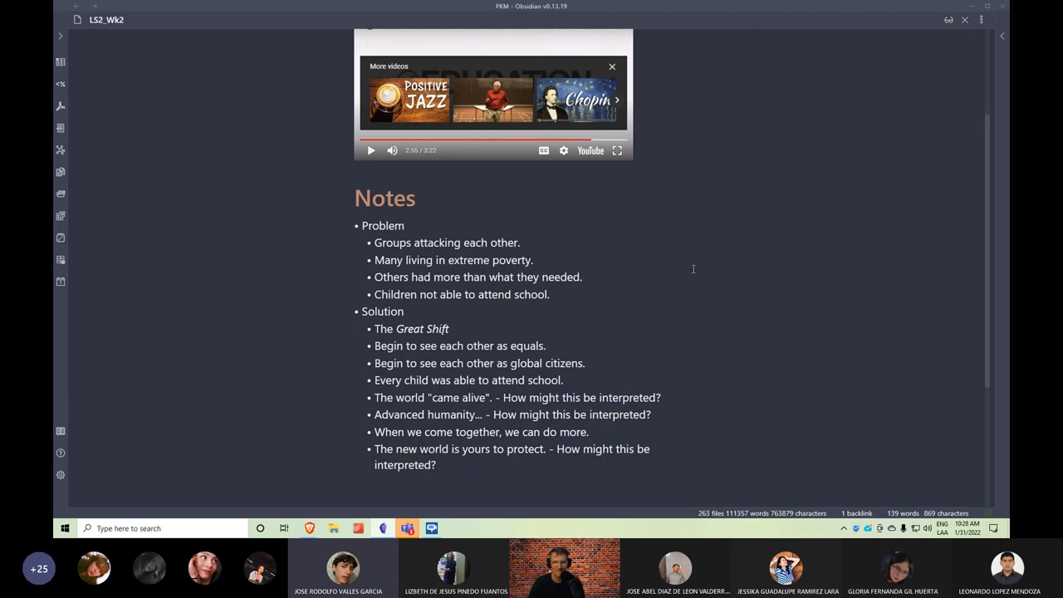
left_click(432, 259)
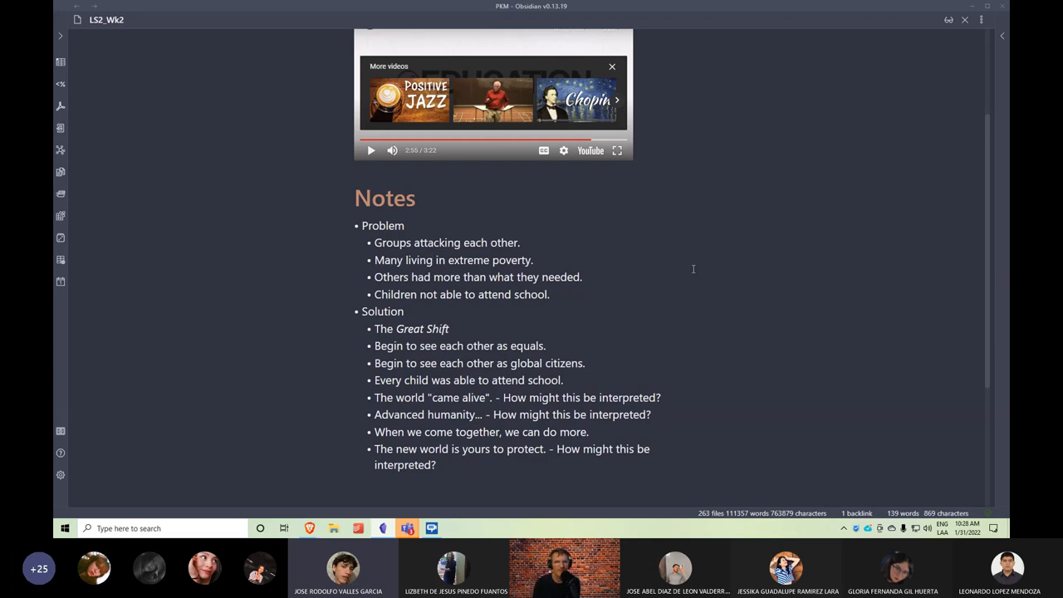
left_click(431, 259)
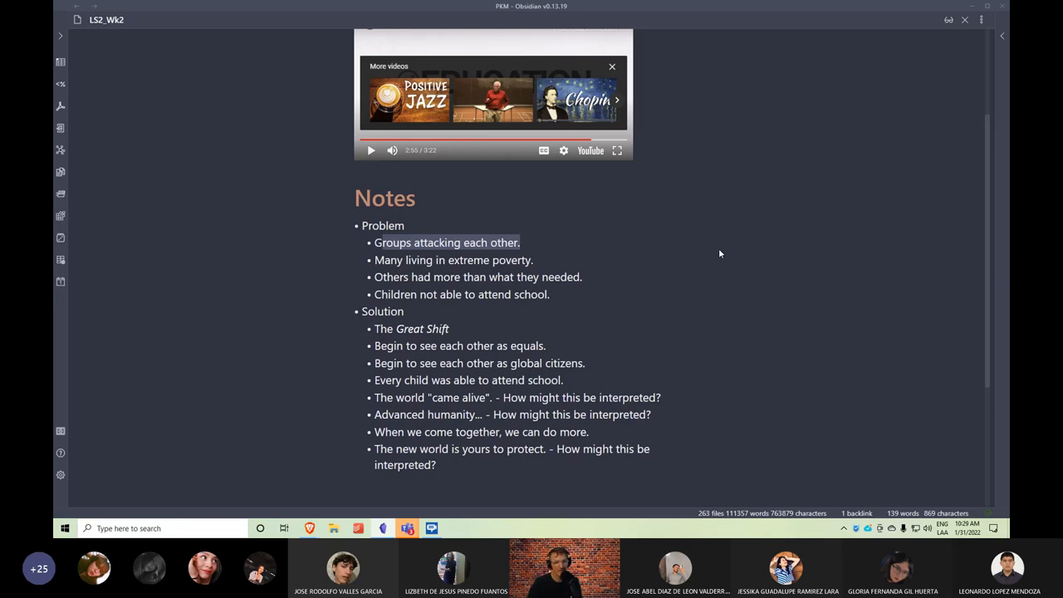
left_click(520, 242)
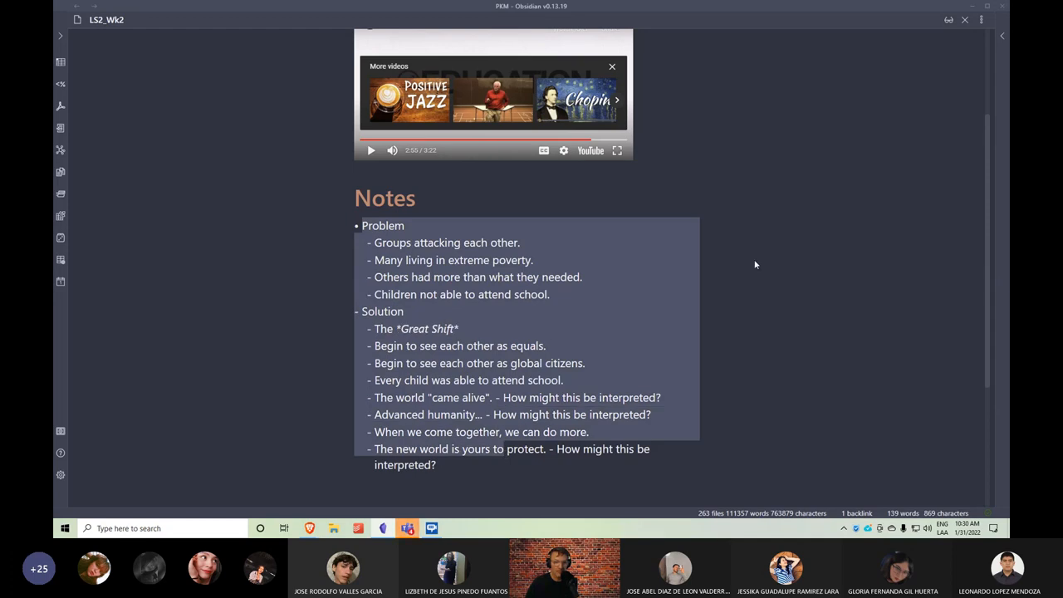
mouse_move(572, 147)
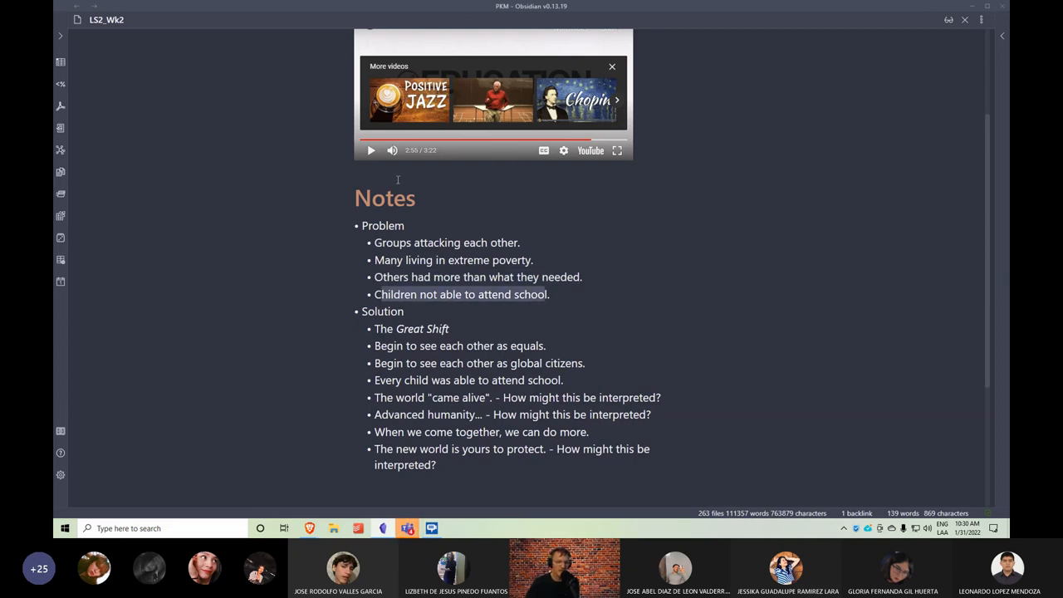
left_click_drag(374, 243, 485, 275)
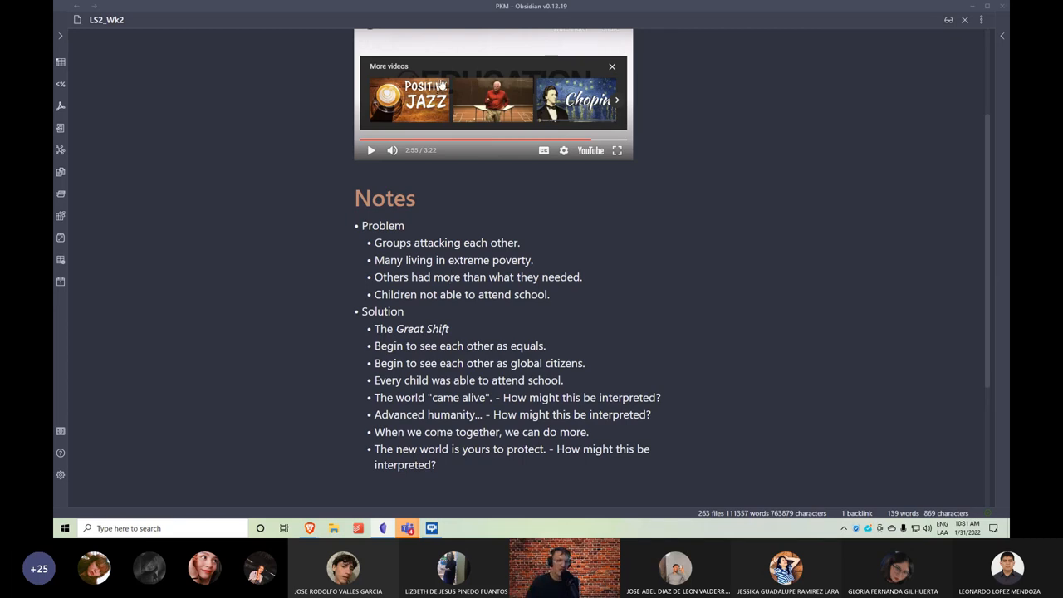
scroll("down", 3)
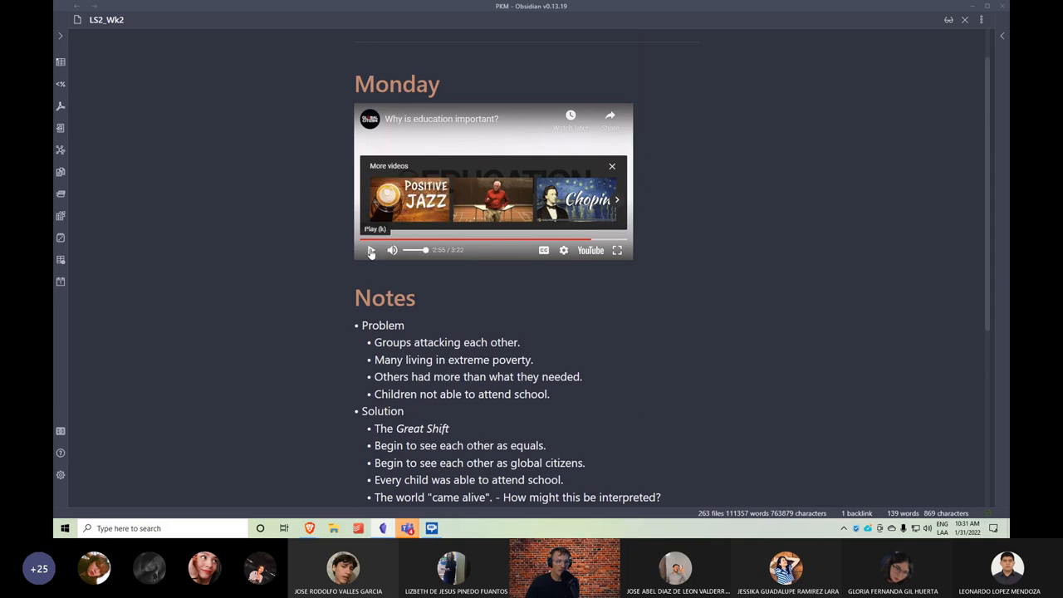
left_click(372, 249)
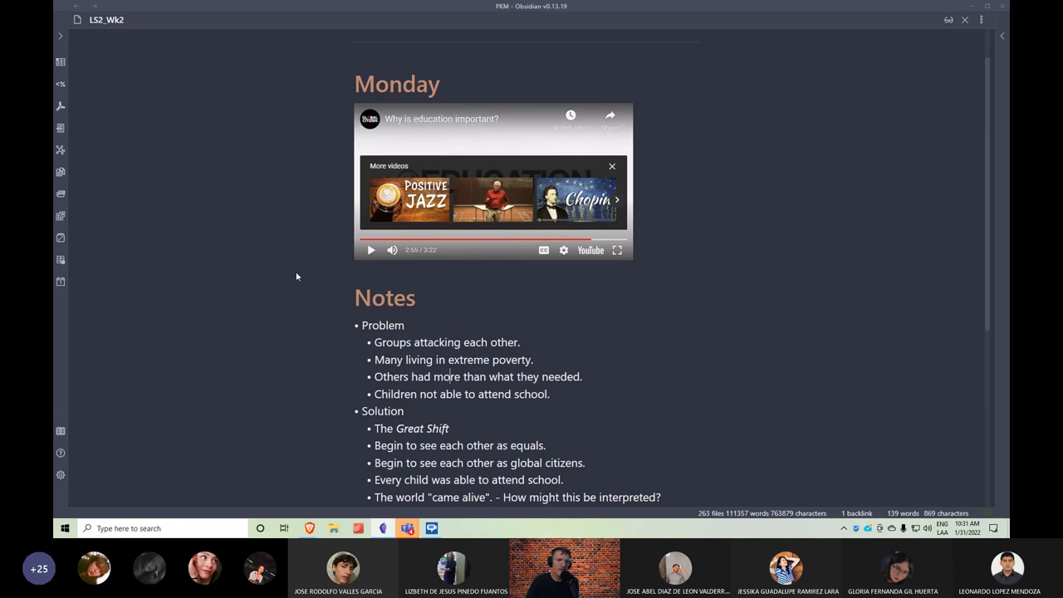
scroll("down", 3)
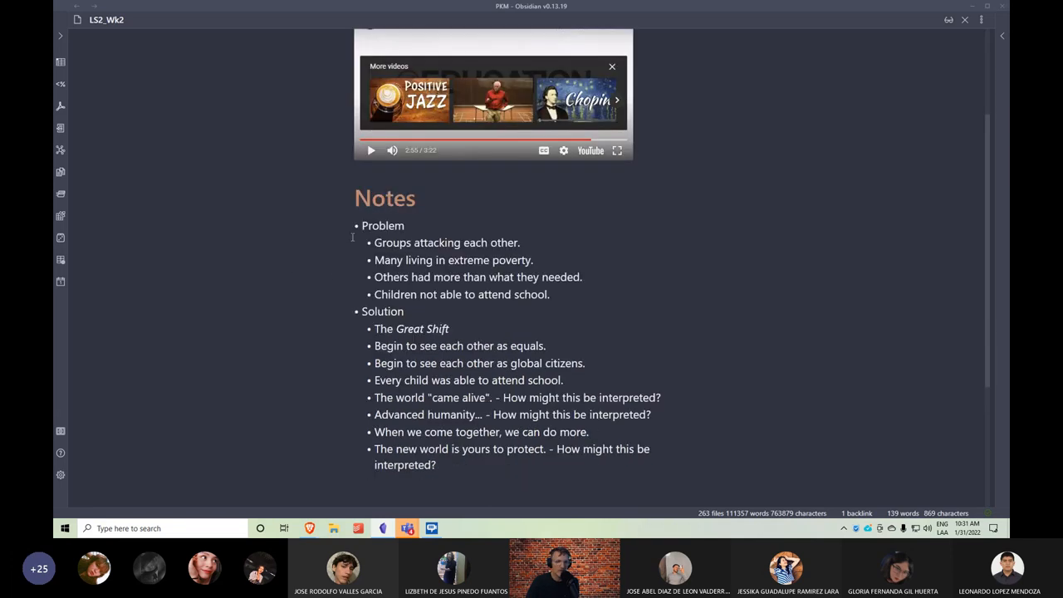
left_click_drag(353, 235, 452, 362)
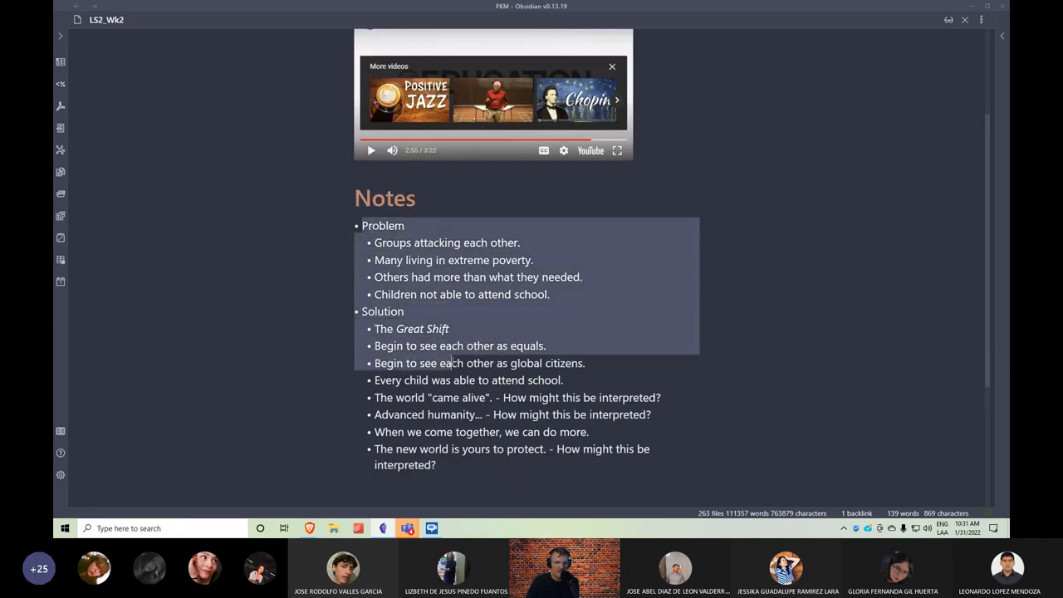